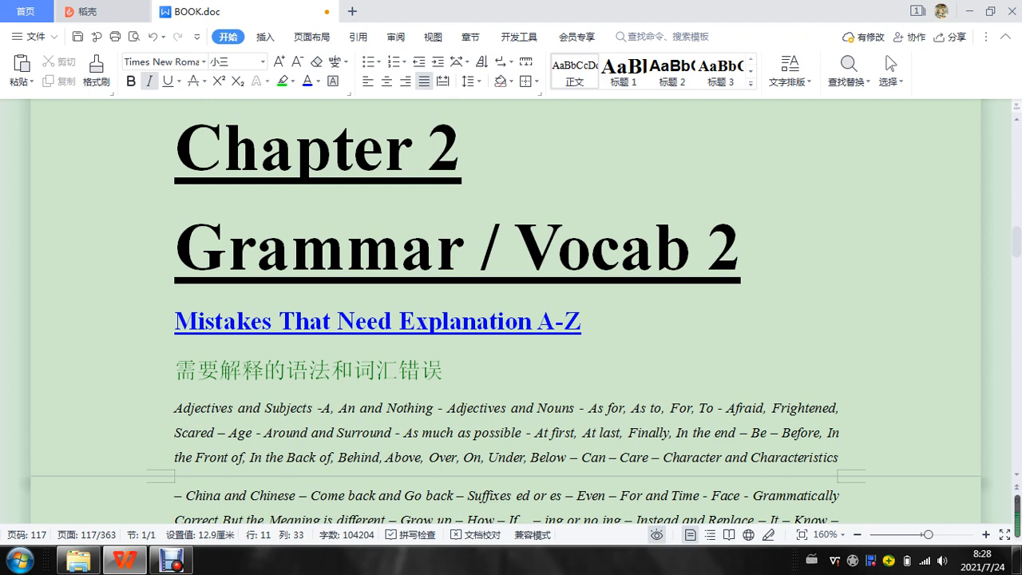
Step: Scroll to the 'I am easy to do the homework.' example and add '****' after its 错 mark
scroll(down, 3)
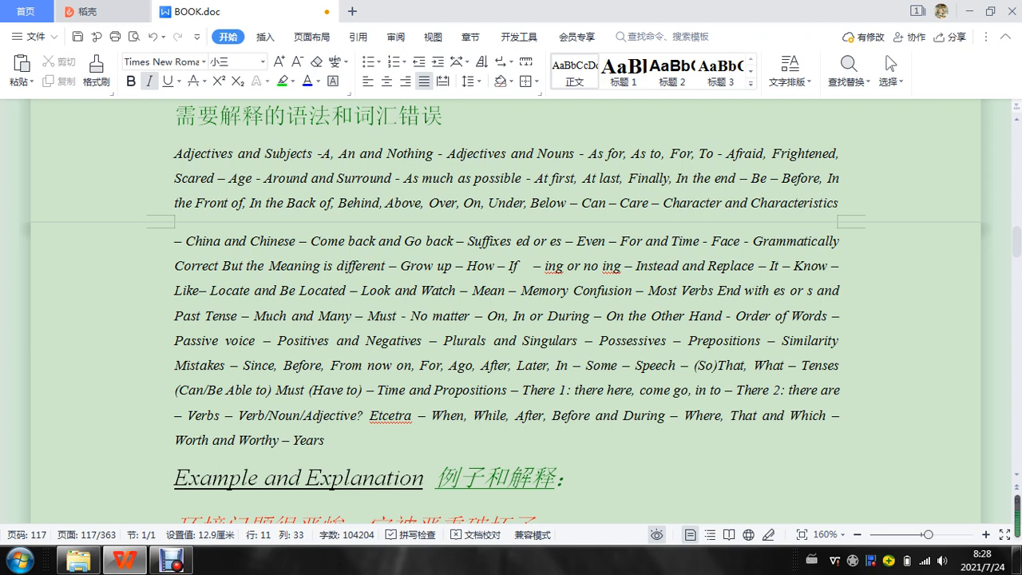
scroll(down, 3)
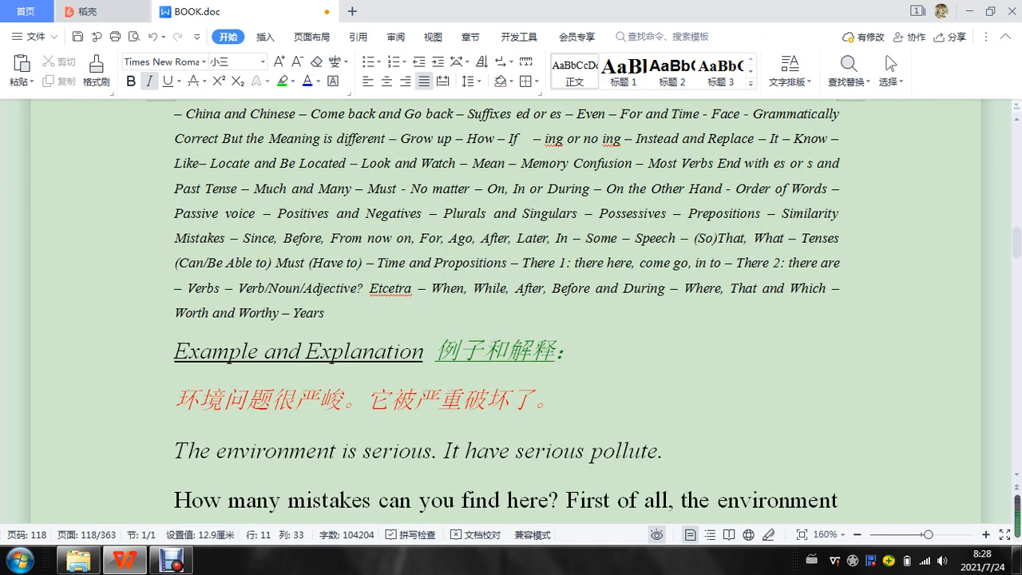
scroll(down, 3)
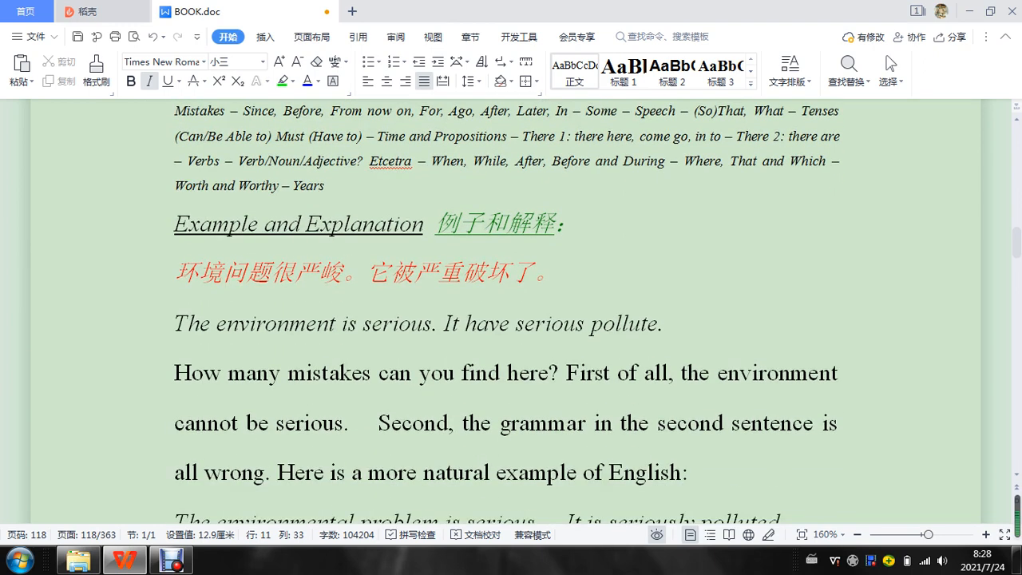
scroll(down, 3)
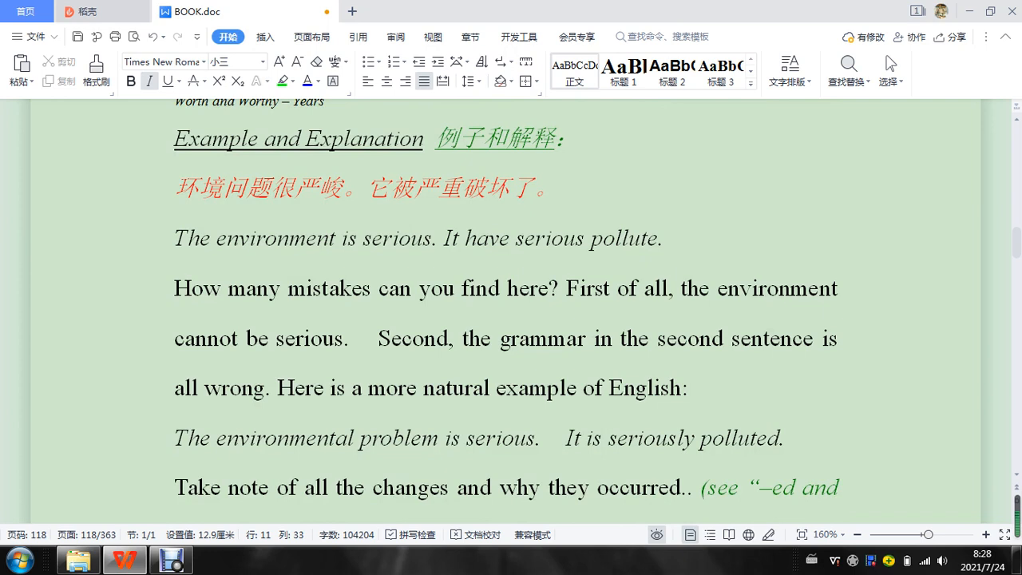
scroll(down, 3)
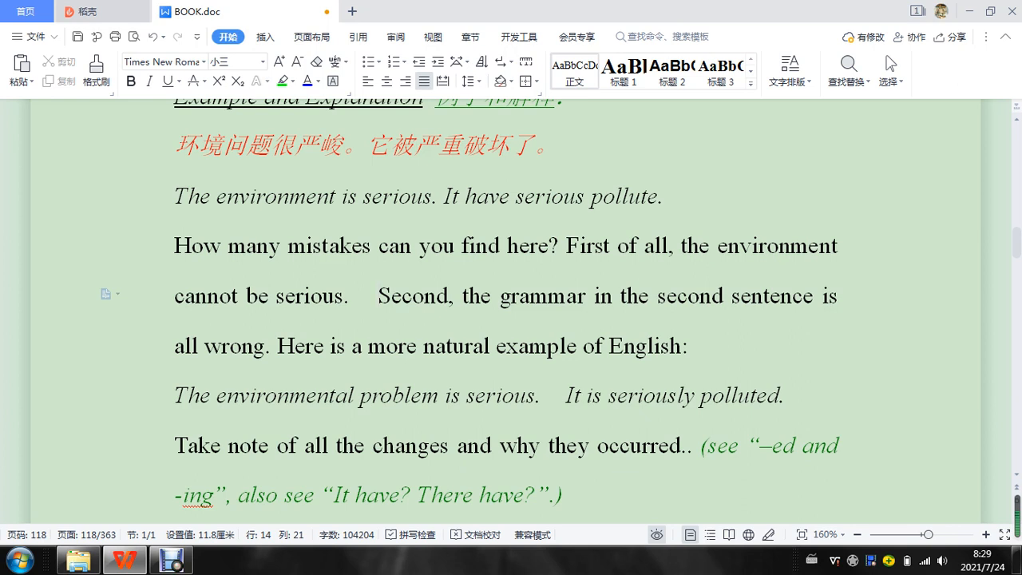
scroll(down, 3)
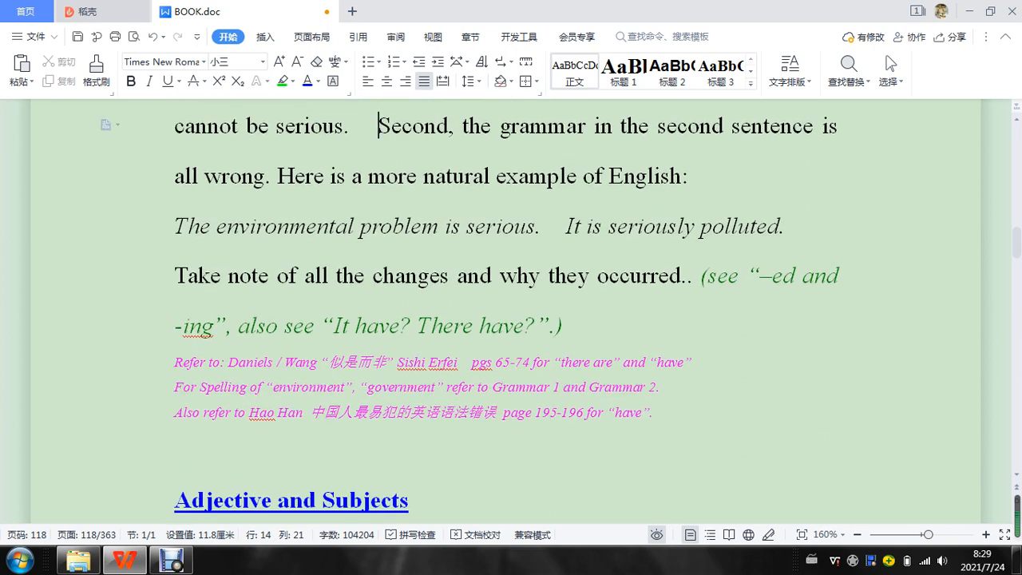
scroll(down, 3)
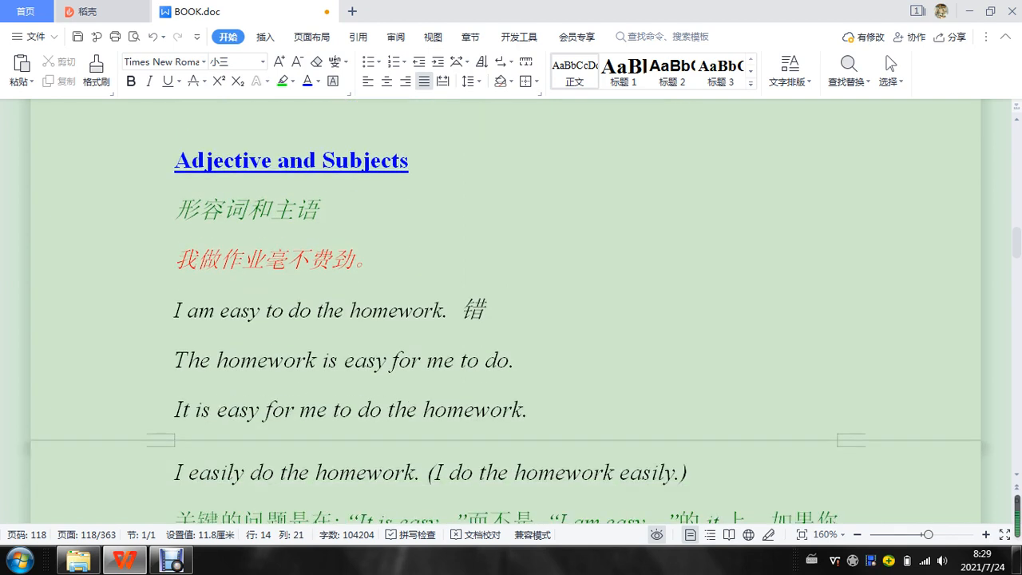
scroll(down, 3)
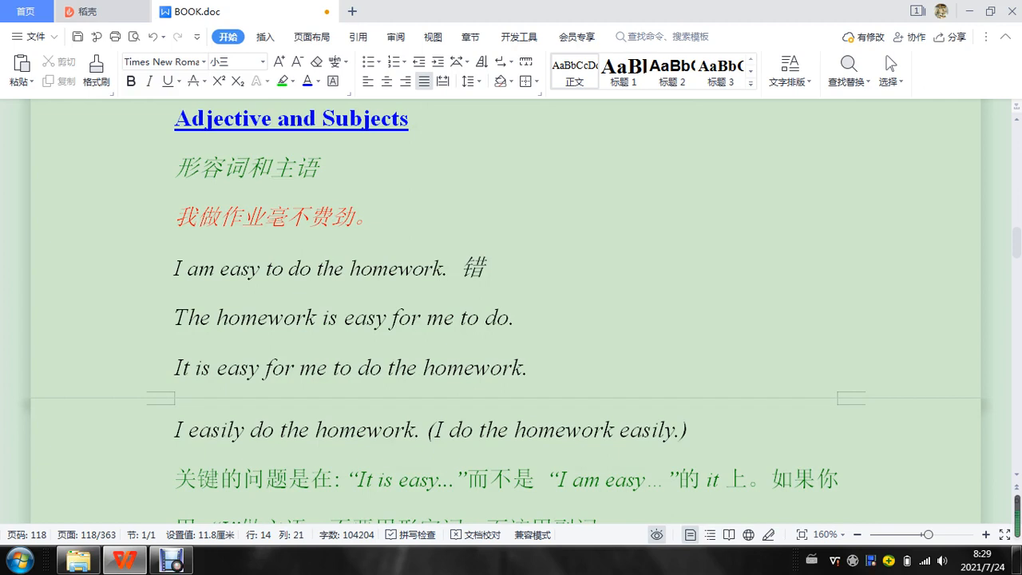
double_click(472, 268)
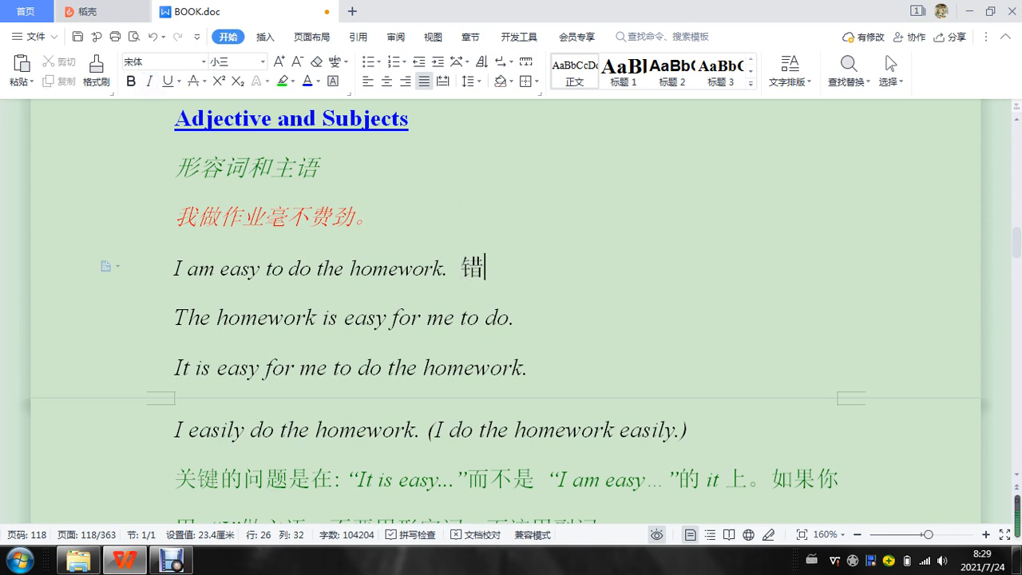
text(****)
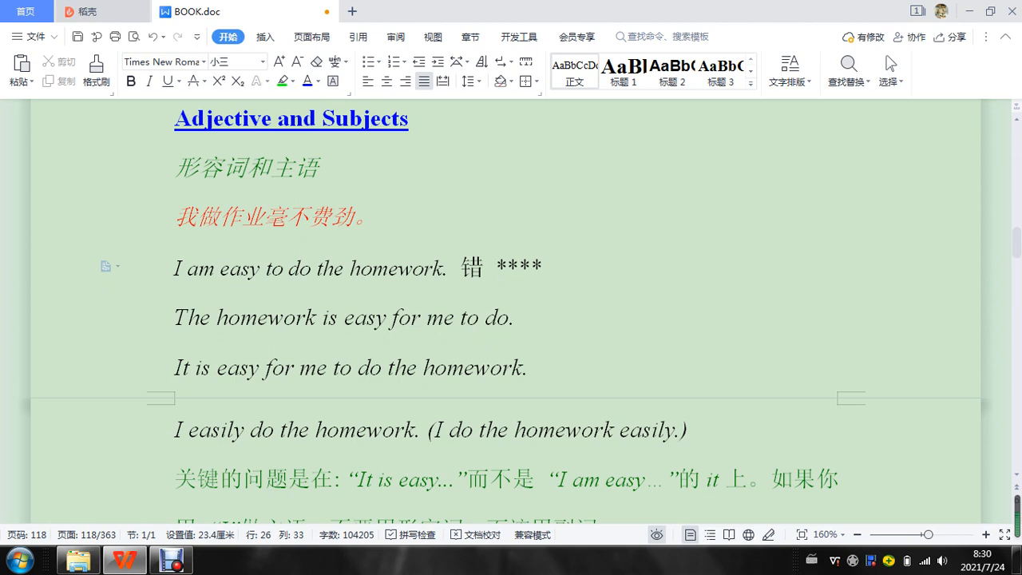
drag(174, 269, 361, 268)
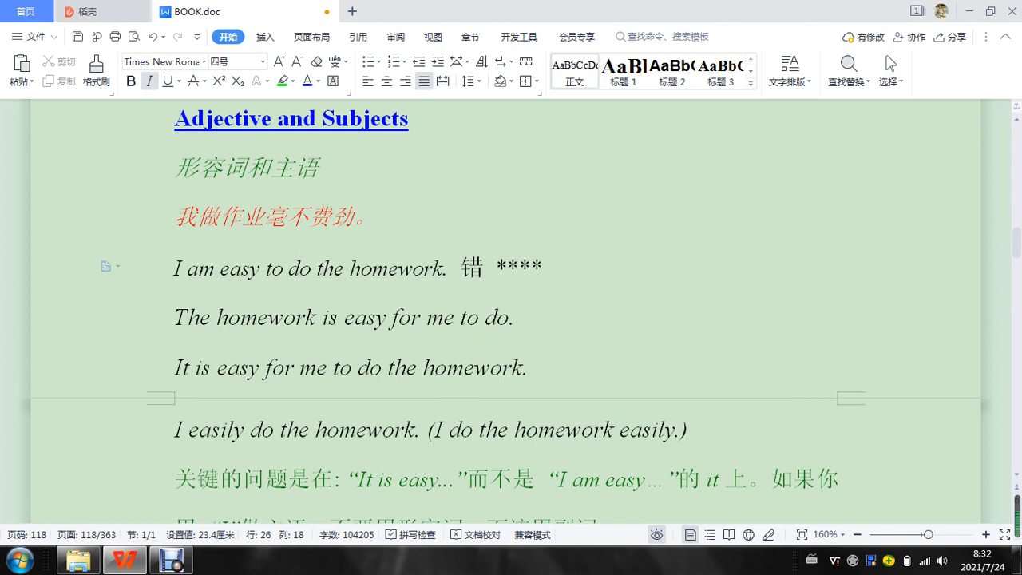
Step: Add a fifth asterisk to the importance marker after the homework example
click(321, 269)
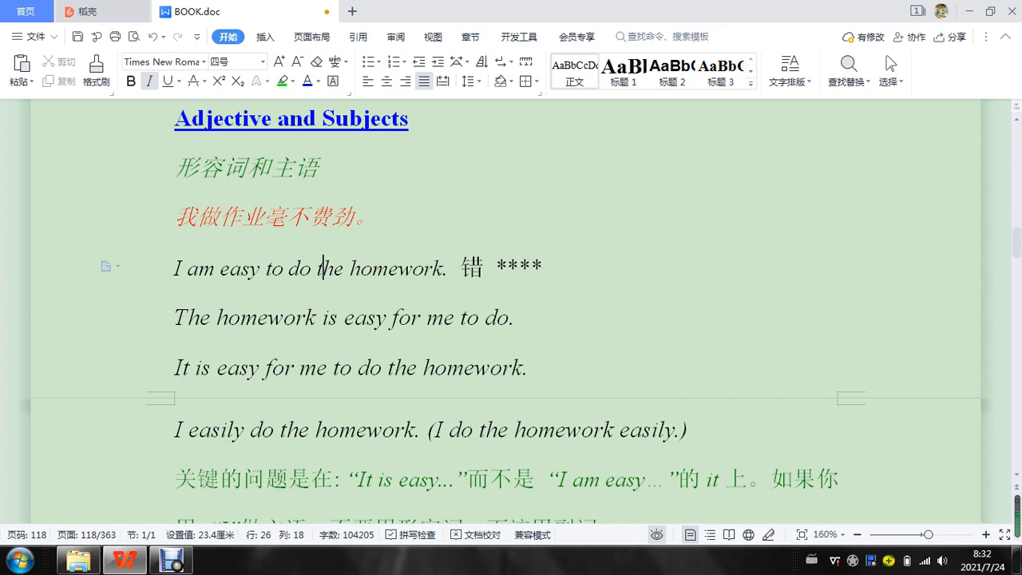
scroll(down, 3)
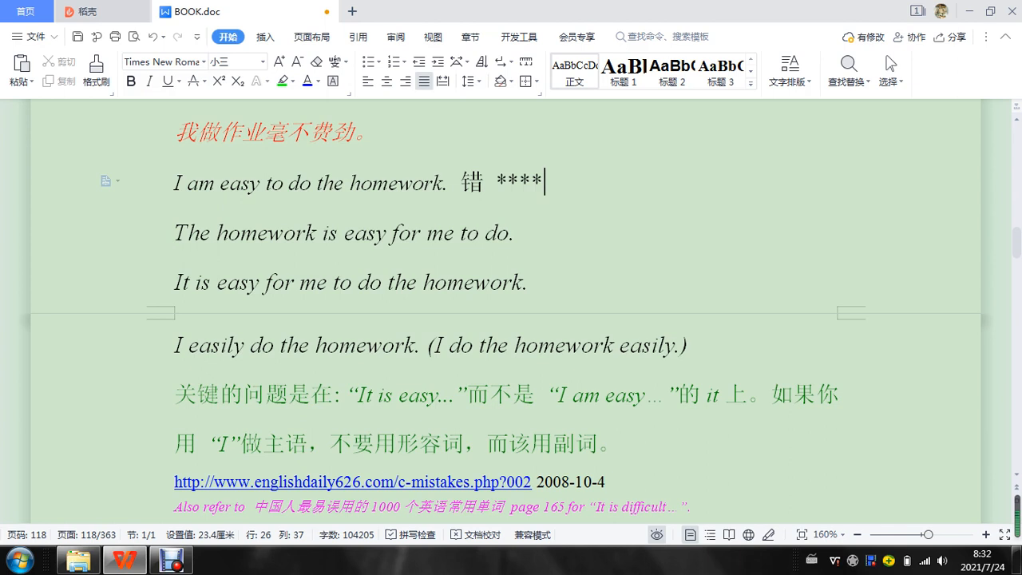
text(*)
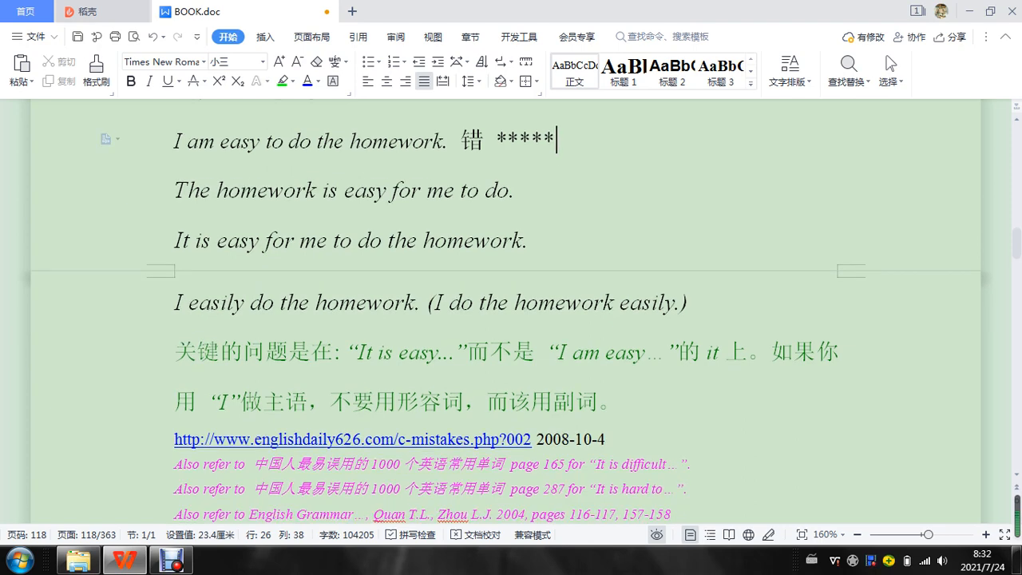
scroll(down, 3)
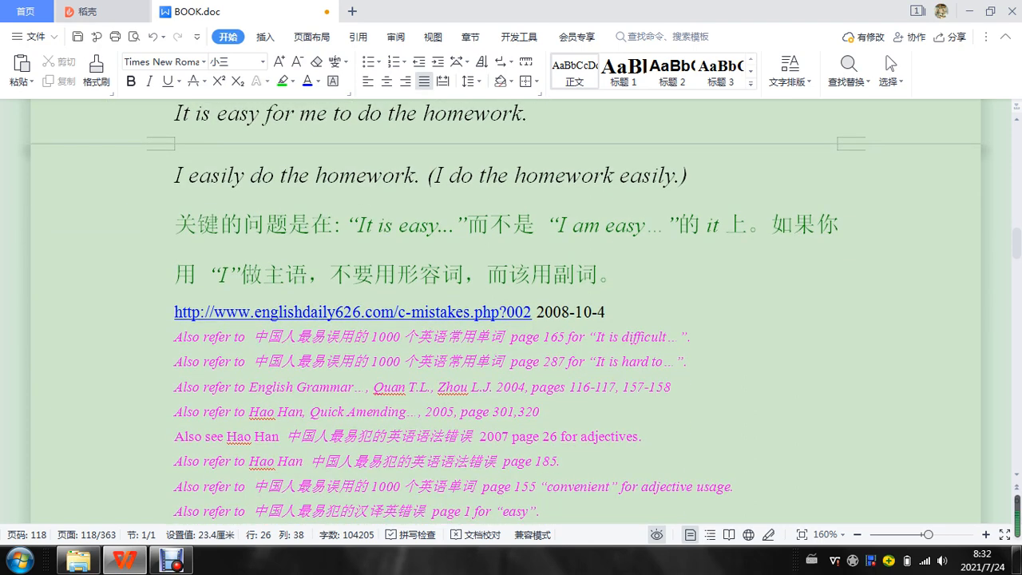
scroll(down, 3)
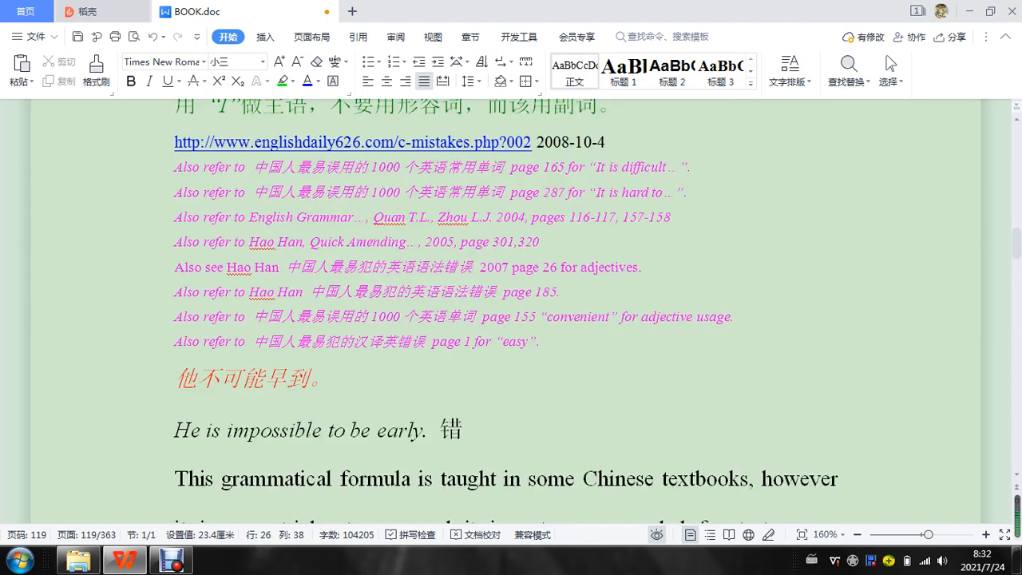
scroll(down, 3)
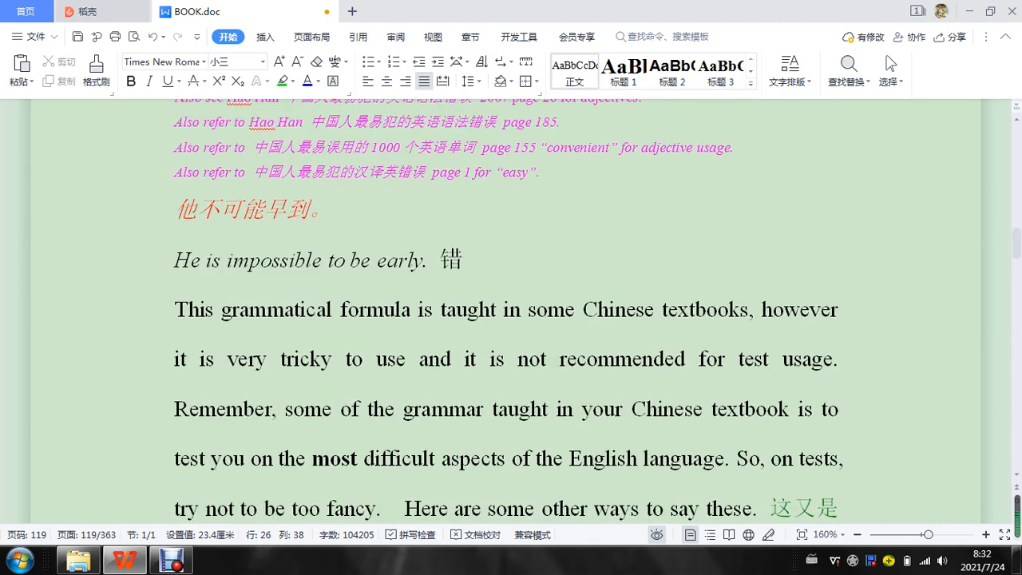
scroll(down, 3)
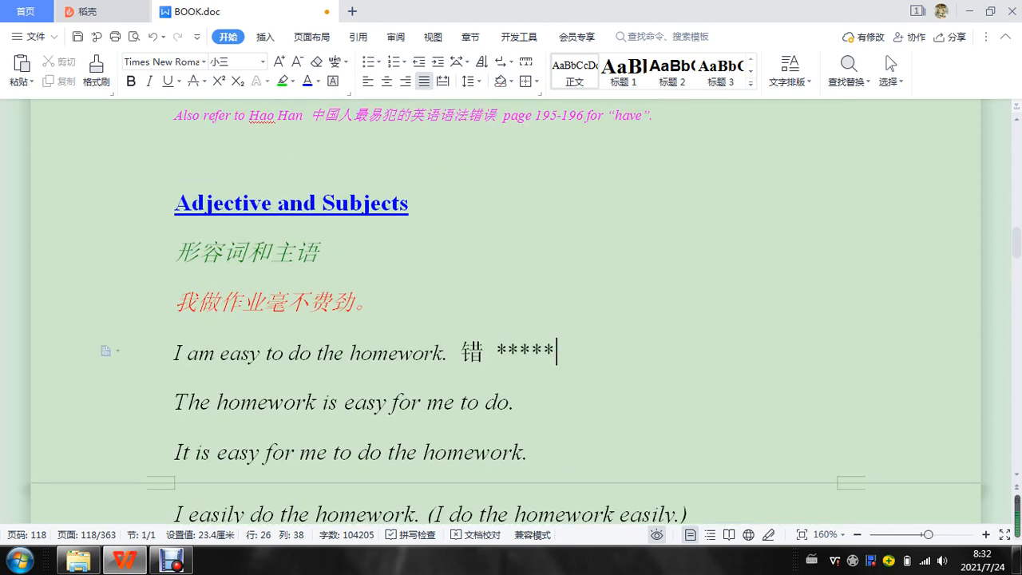
scroll(down, 3)
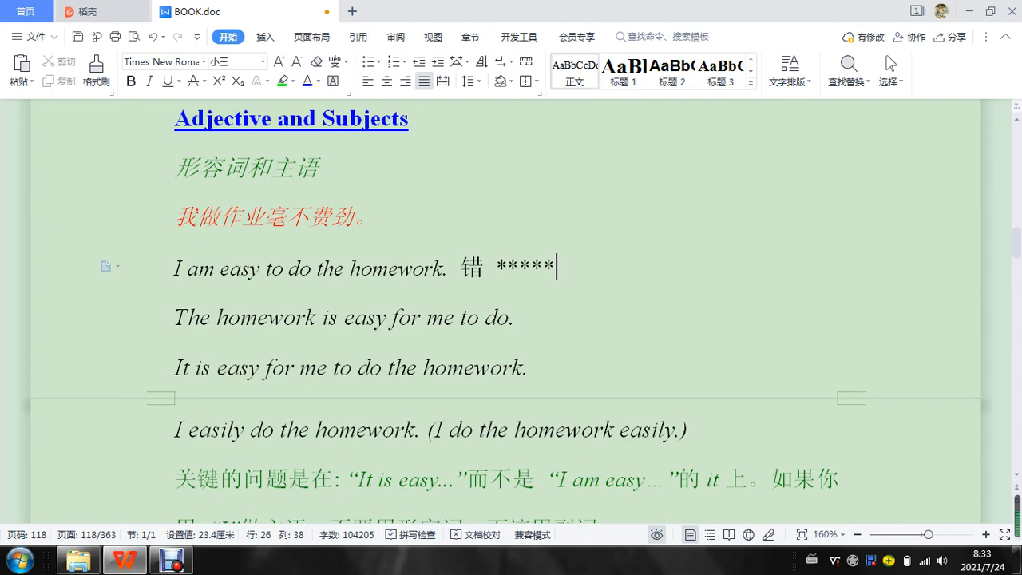
scroll(down, 3)
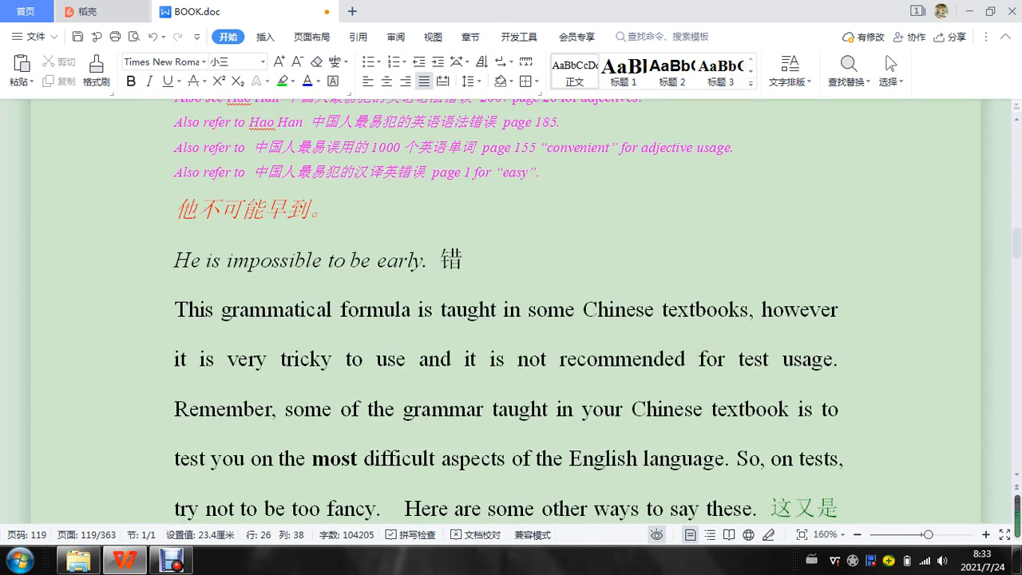